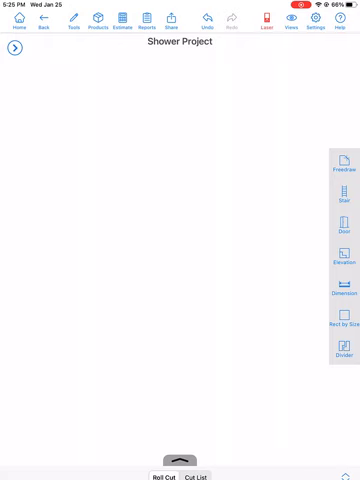
- Browse the Products/Objects library through Showers, Curbs, Niches and Benches
left_click(69, 20)
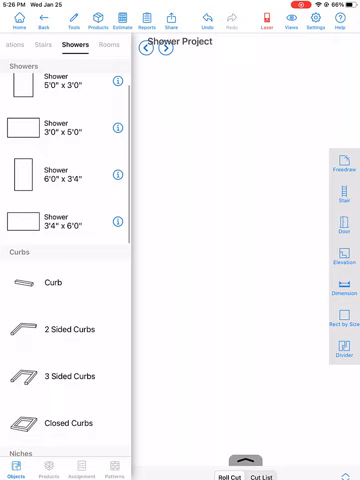
scroll("down", 3)
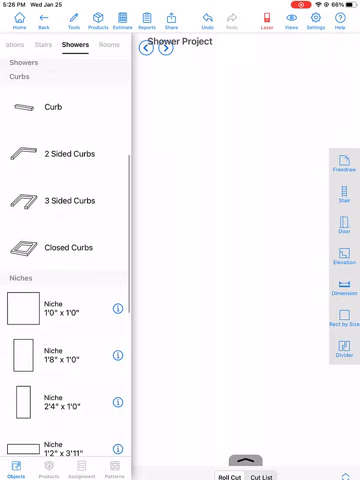
scroll("down", 3)
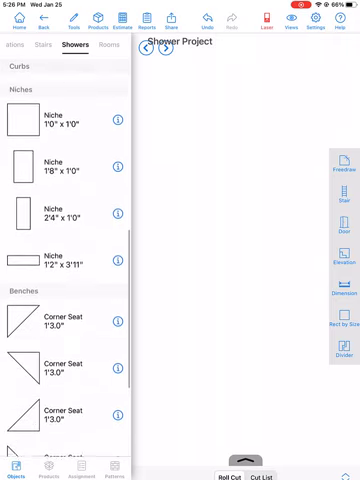
scroll("down", 3)
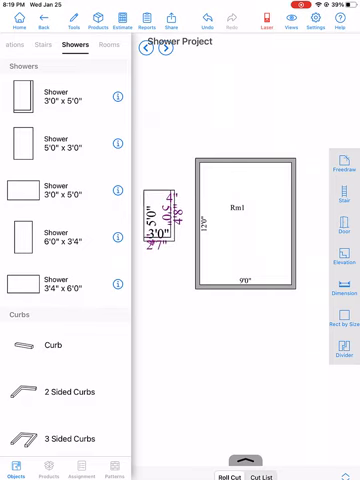
- Place the 5'0" x 3'0" curbed shower beside Rm1, label it 'Shower' and bring up its Room Details
left_click(238, 208)
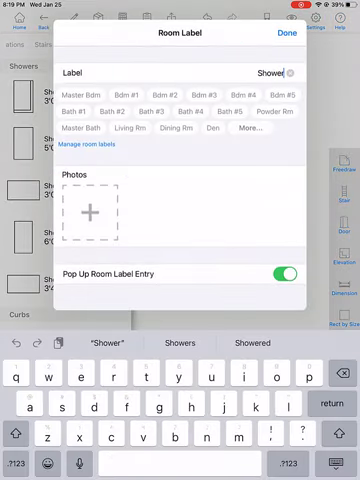
left_click(286, 33)
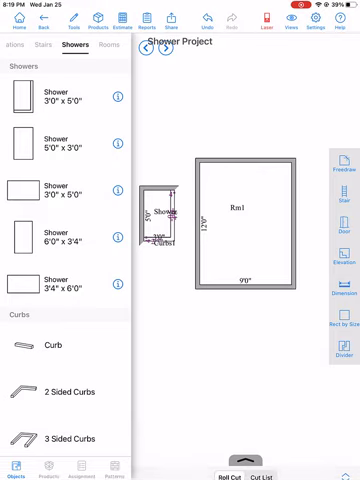
left_click(160, 210)
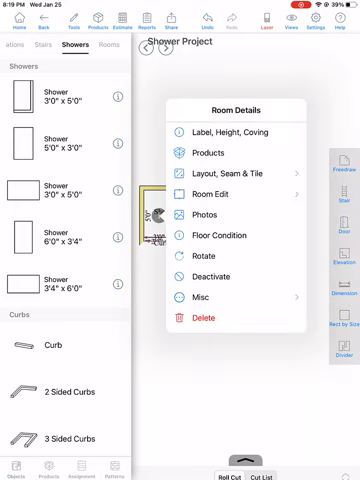
- Reposition the Shower into Rm1's top-left corner via Room Edit
left_click(215, 193)
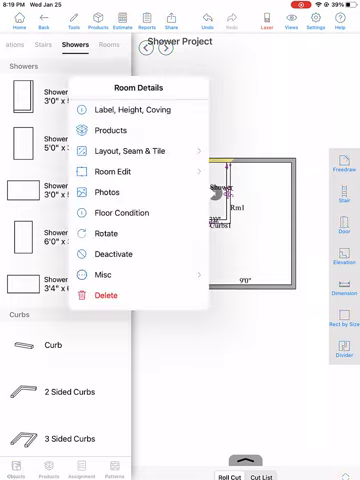
left_click(109, 171)
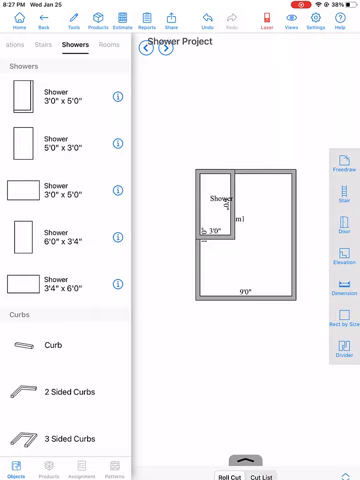
- Merge the Shower into Rm1 so its walls join the room's top-left corner walls
scroll("down", 3)
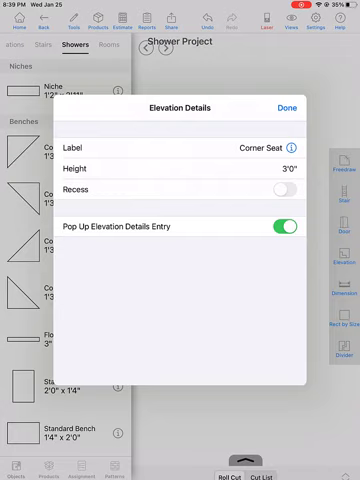
- Confirm the Corner Seat bench with 3'0" height in the Shower's top-left corner
left_click(281, 107)
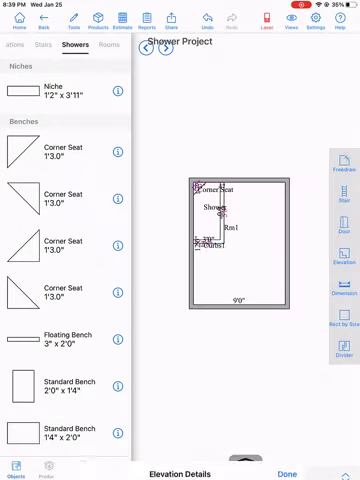